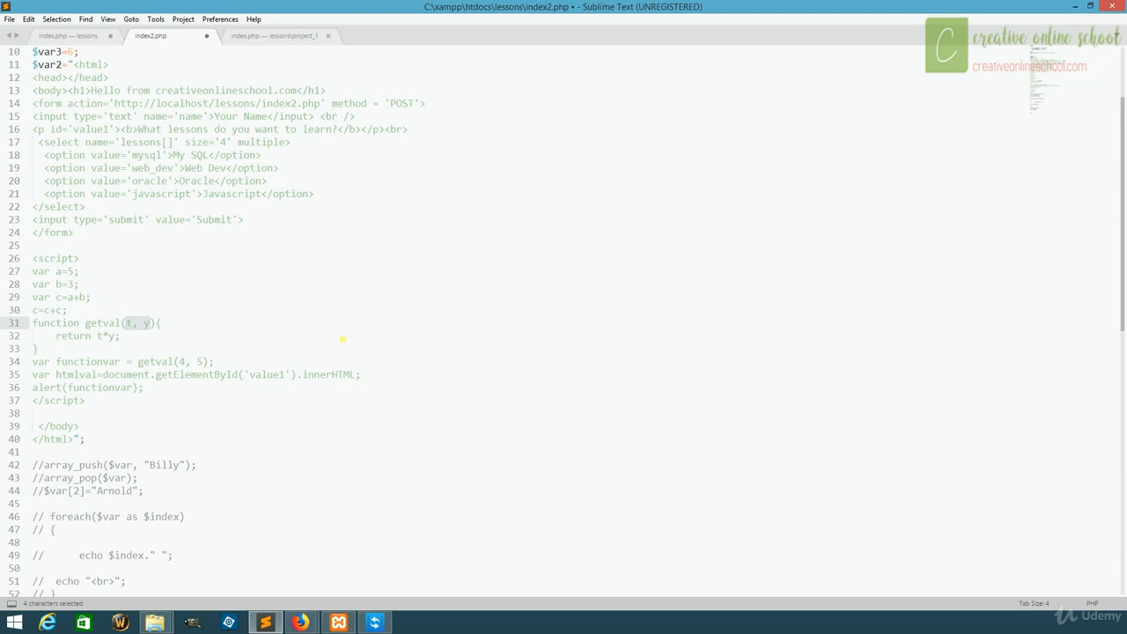
Make getval(id) return that element's innerHTML, call getval('value1'), and begin an alert(htmlval) line
text(id)
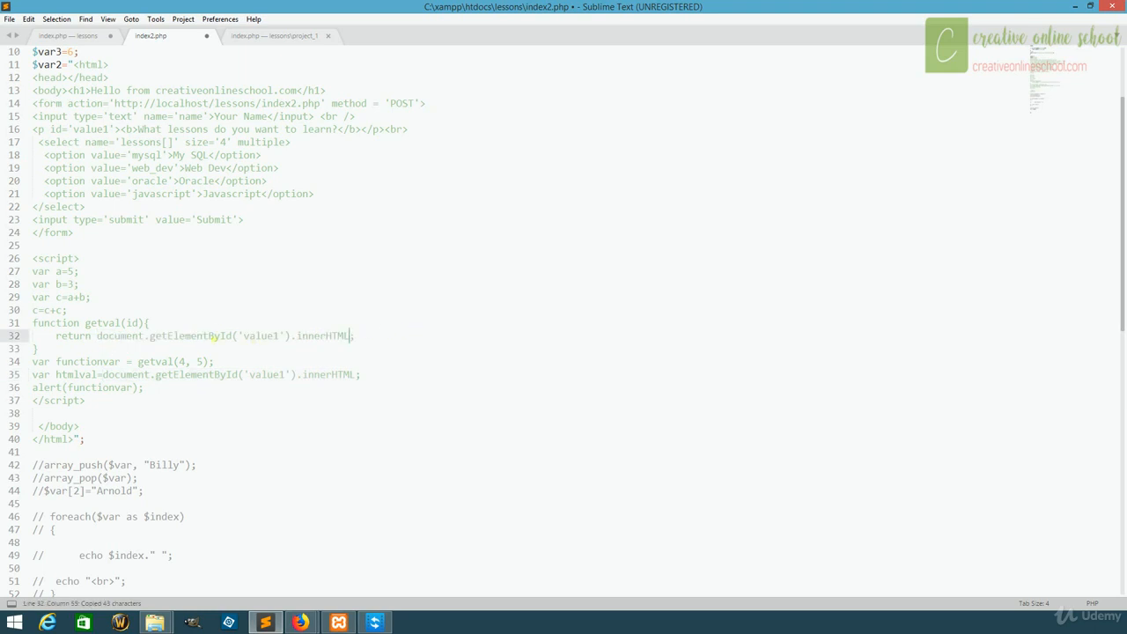
double_click(132, 323)
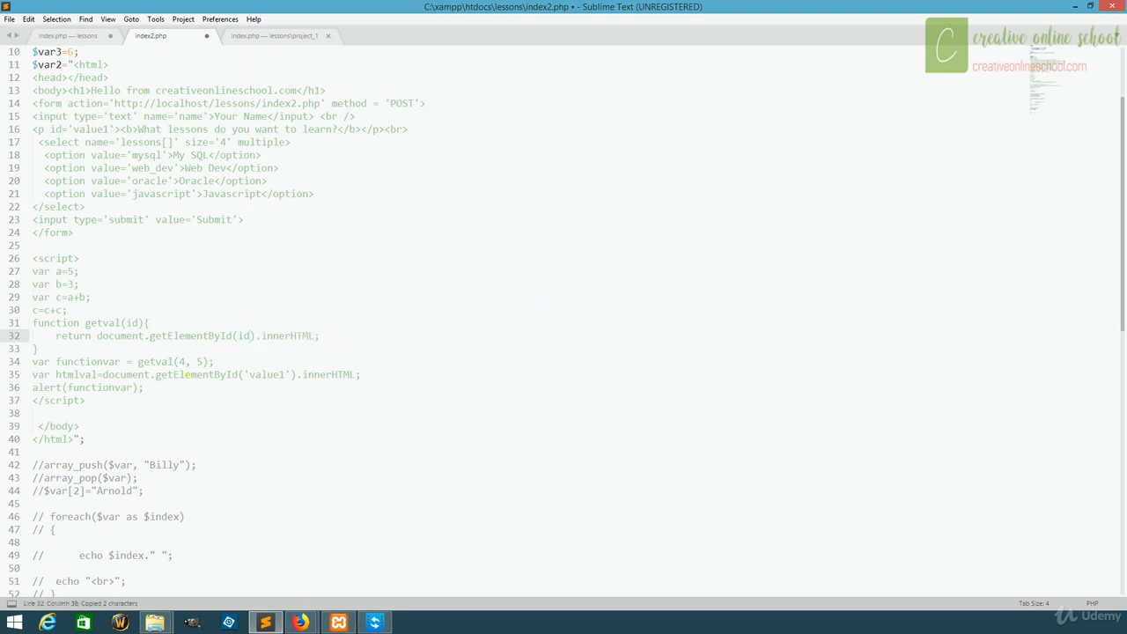
double_click(264, 374)
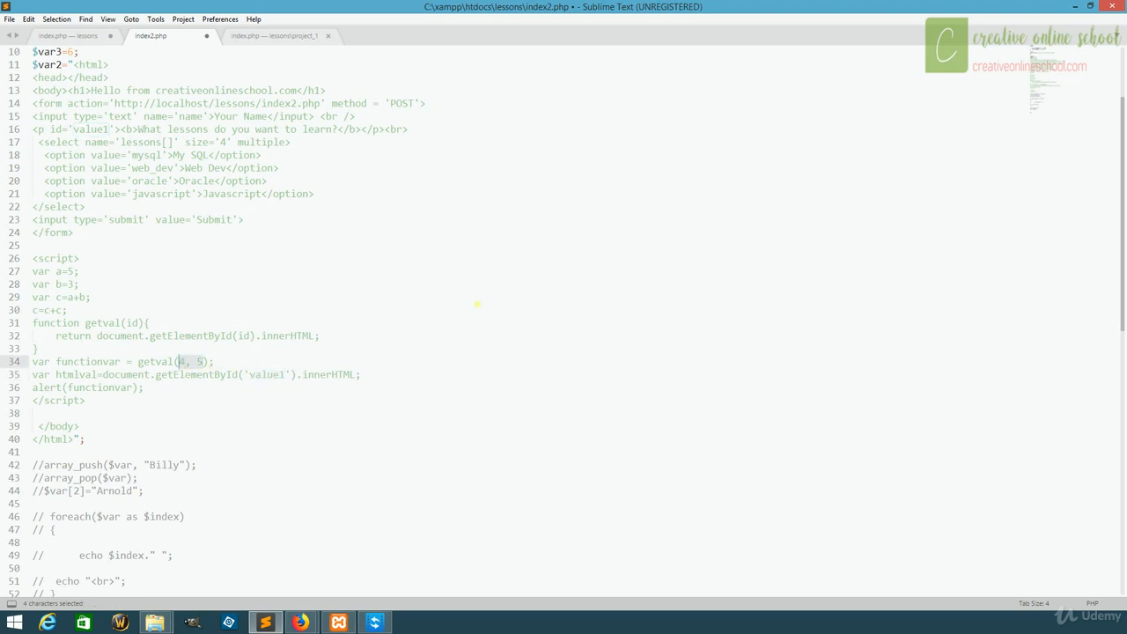
text('value1')
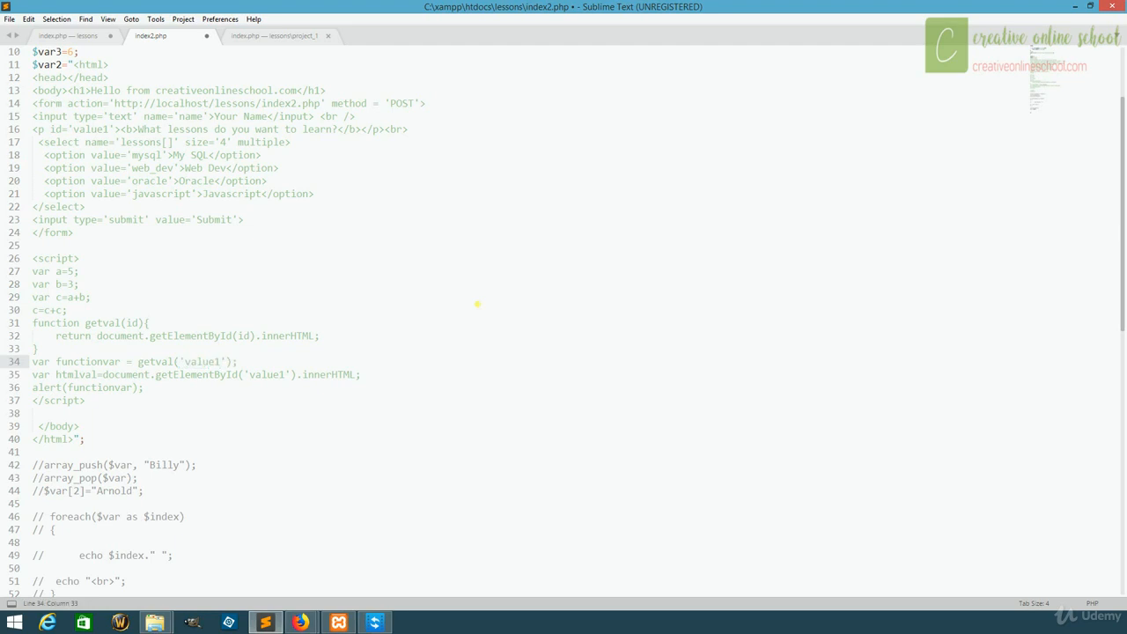
mouse_move(172, 403)
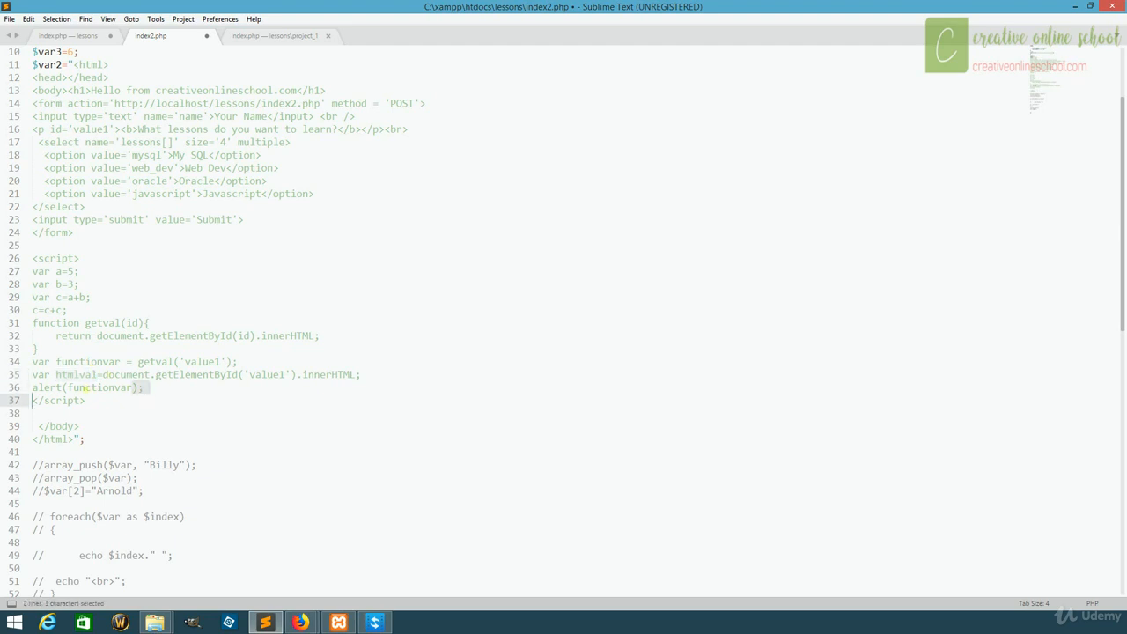
click(145, 387)
text(htmlval)
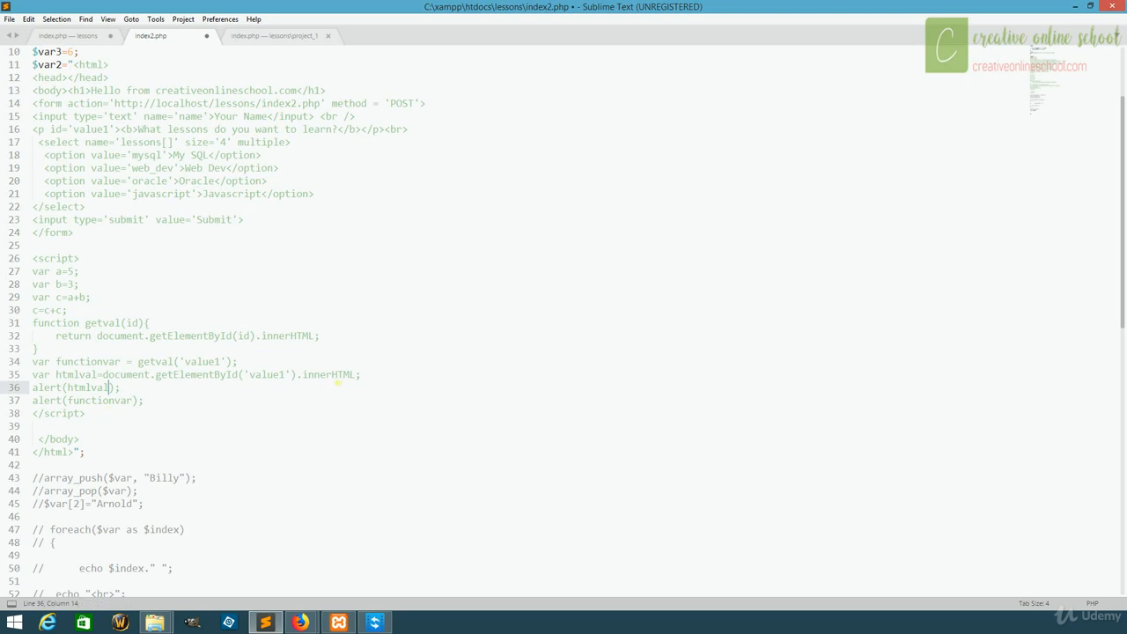
mouse_move(301, 622)
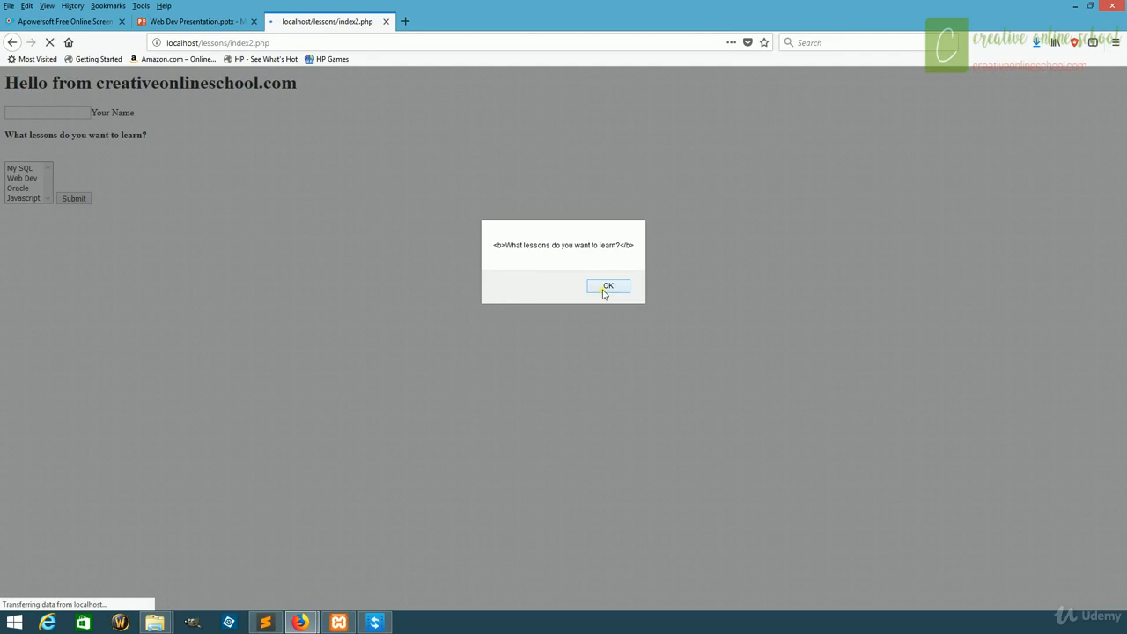
Dismiss both alerts showing the paragraph's HTML in Firefox and return to Sublime Text
click(608, 286)
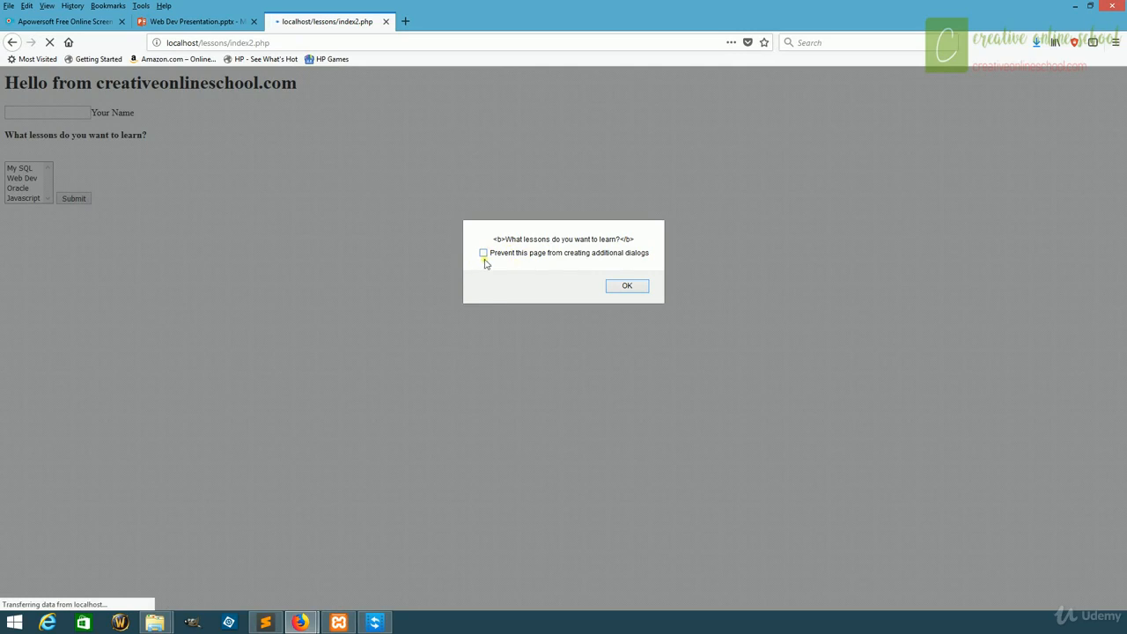
mouse_move(563, 260)
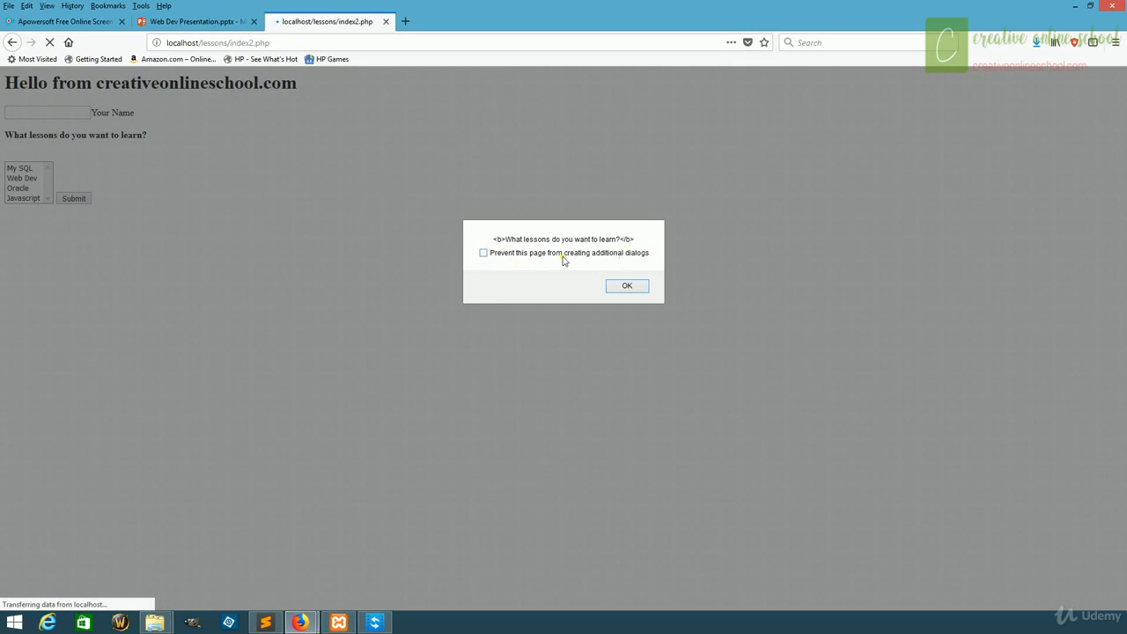
mouse_move(640, 243)
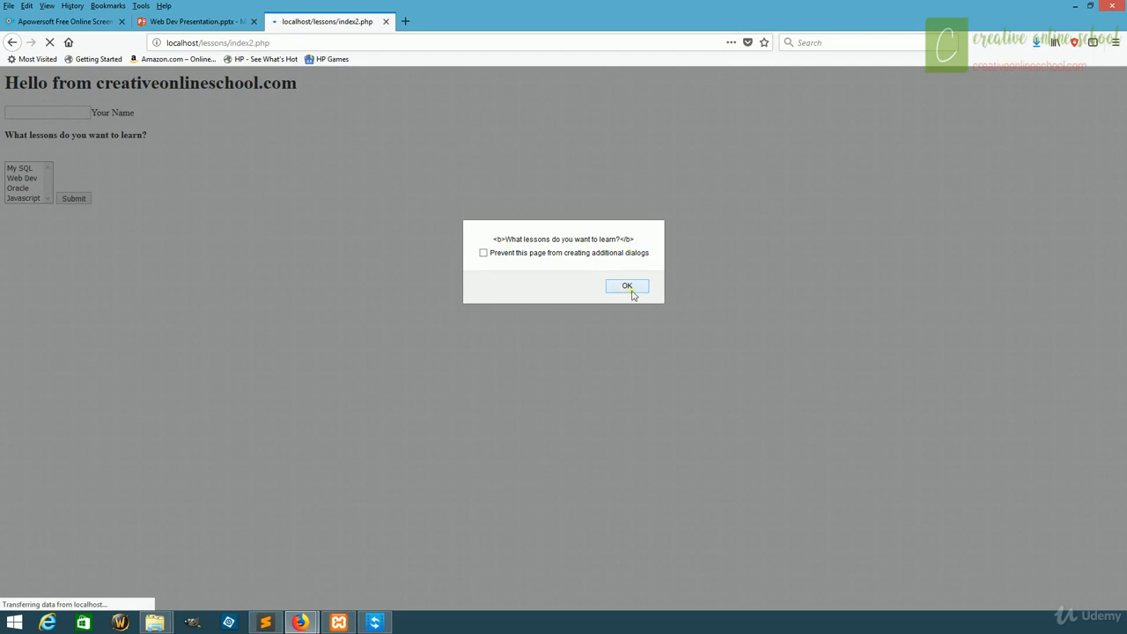
click(627, 285)
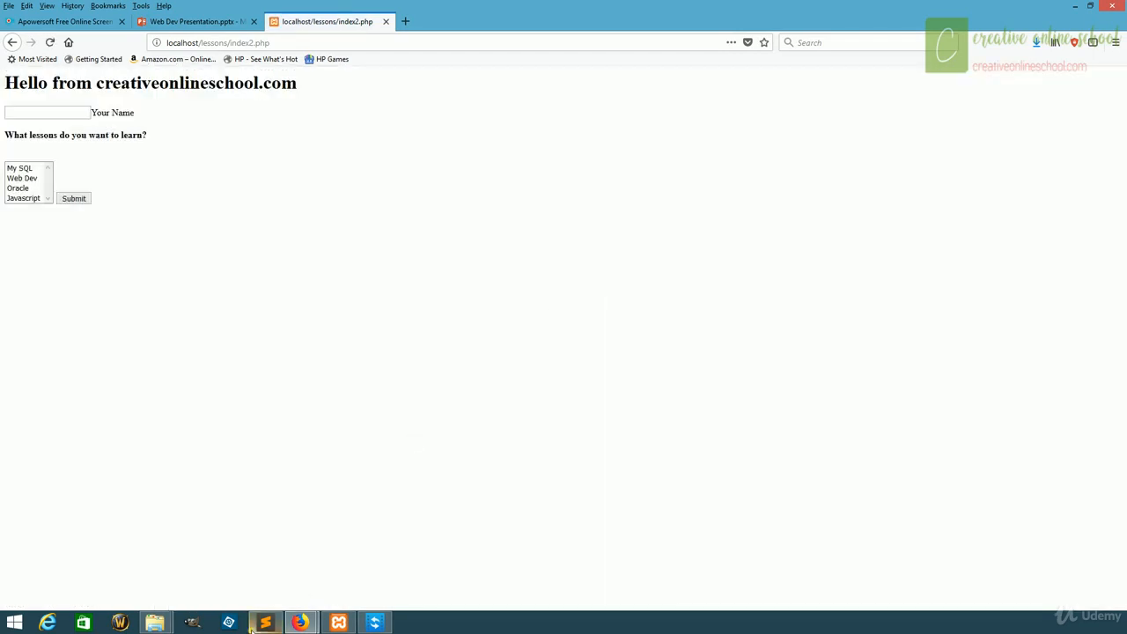
click(265, 622)
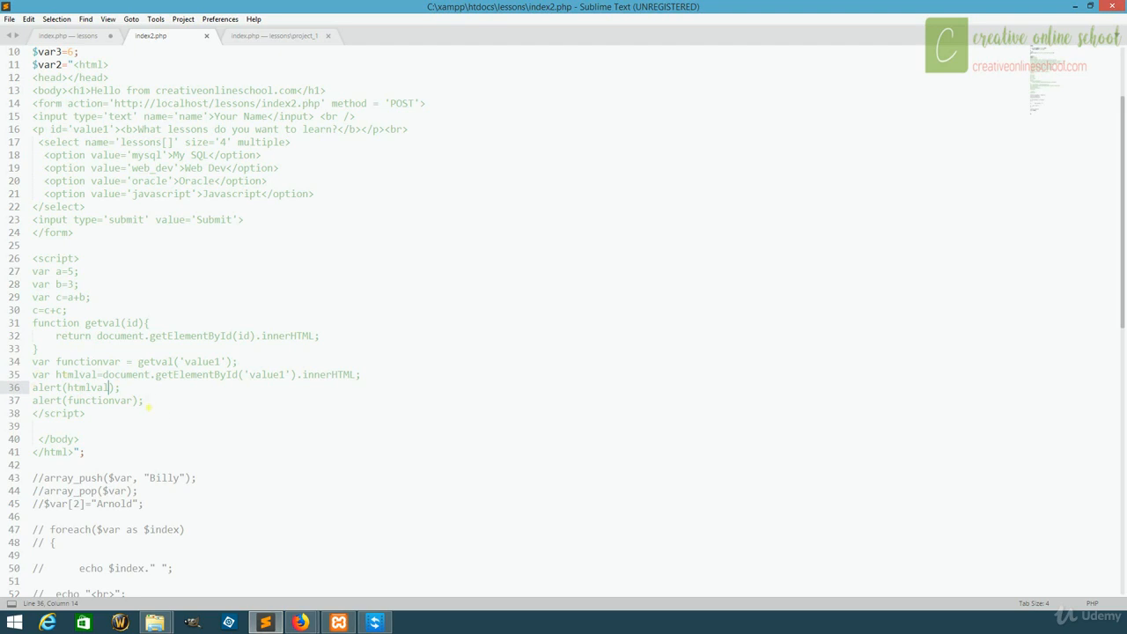
Delete the old call and alert lines and make getval set innerHTML to 'New Value'
drag(32, 361, 145, 401)
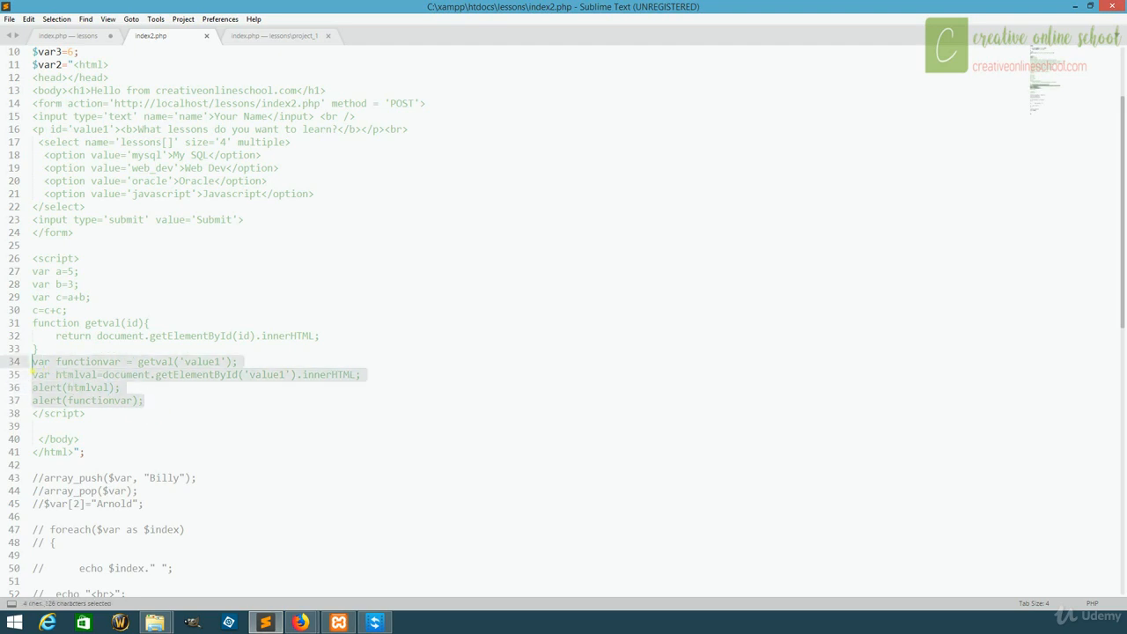
mouse_move(277, 385)
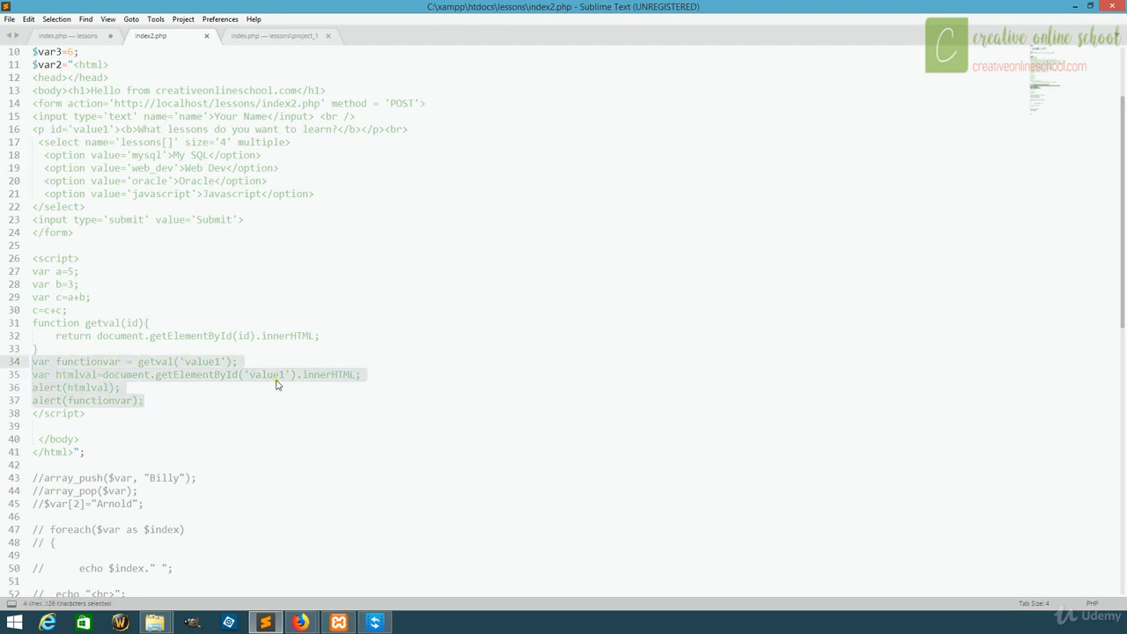
key(Delete)
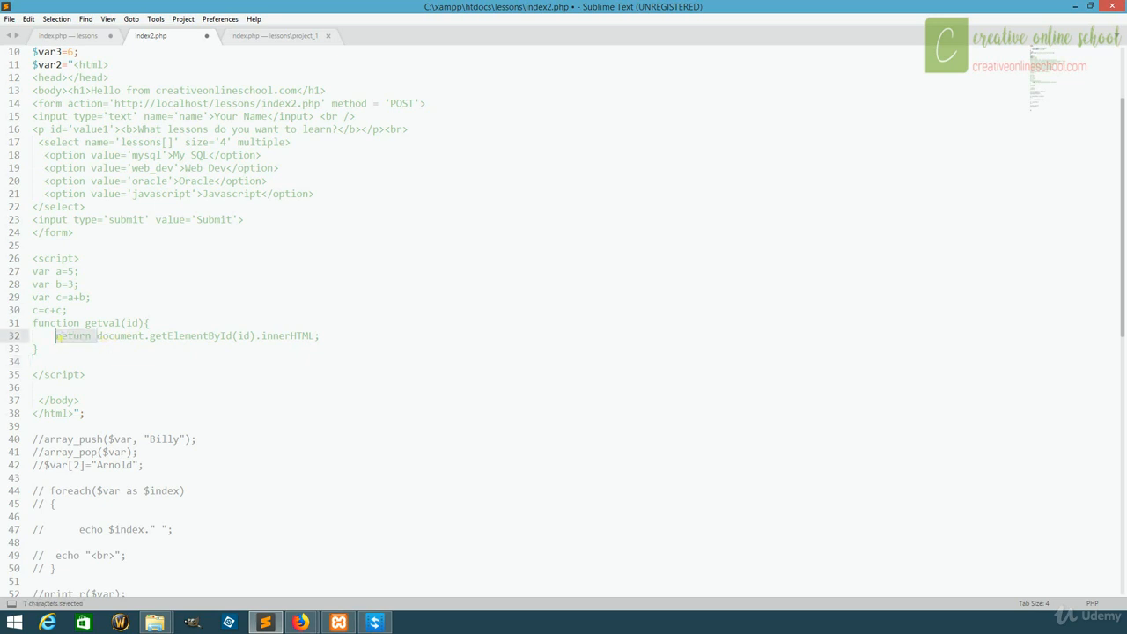
key(Delete)
text(='New )
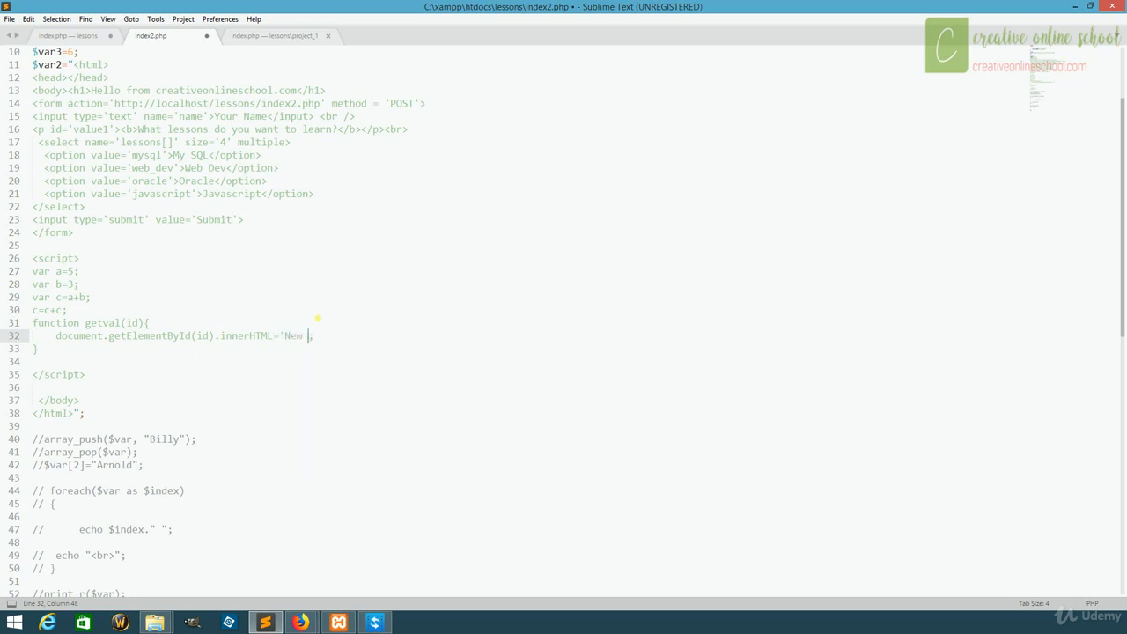
text(Value')
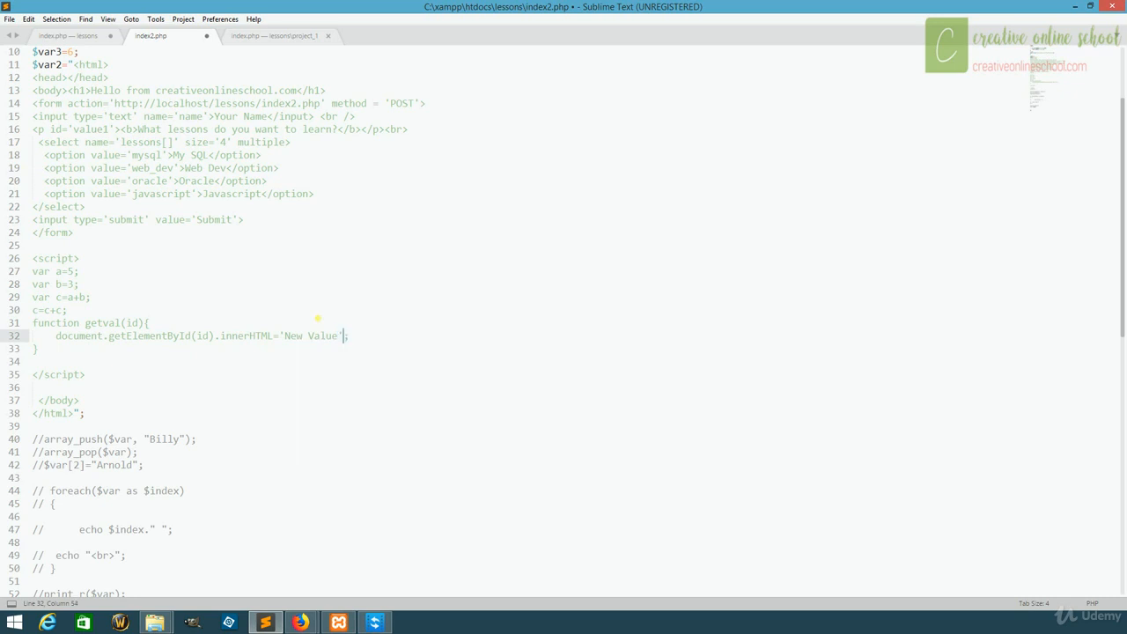
mouse_move(185, 394)
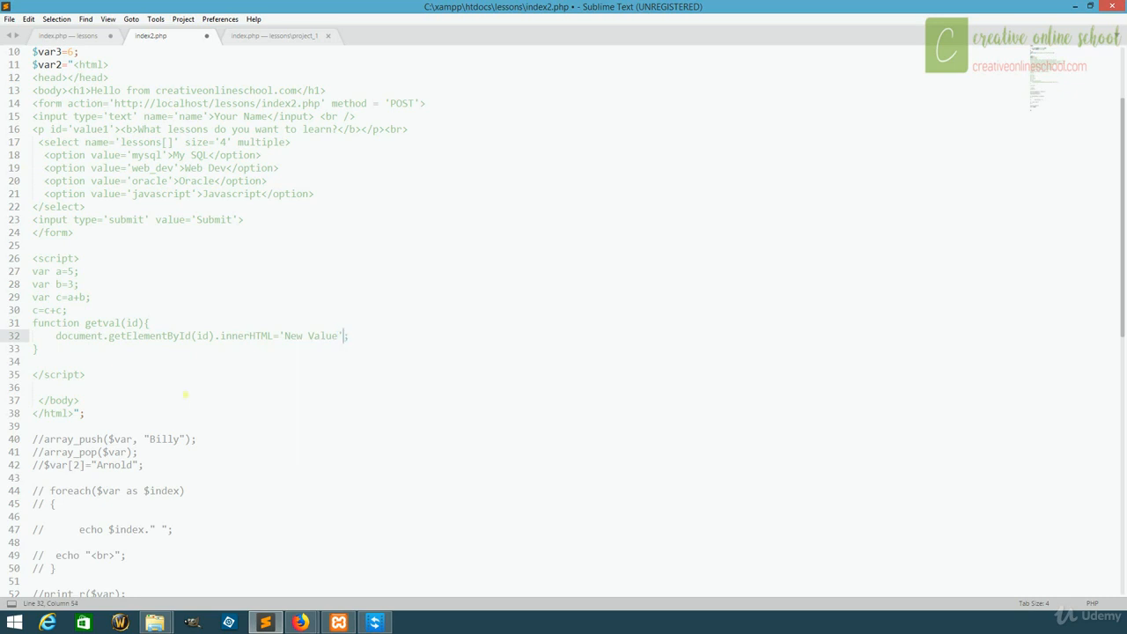
Add the getval('value1'); call after the function and save index2.php
click(35, 361)
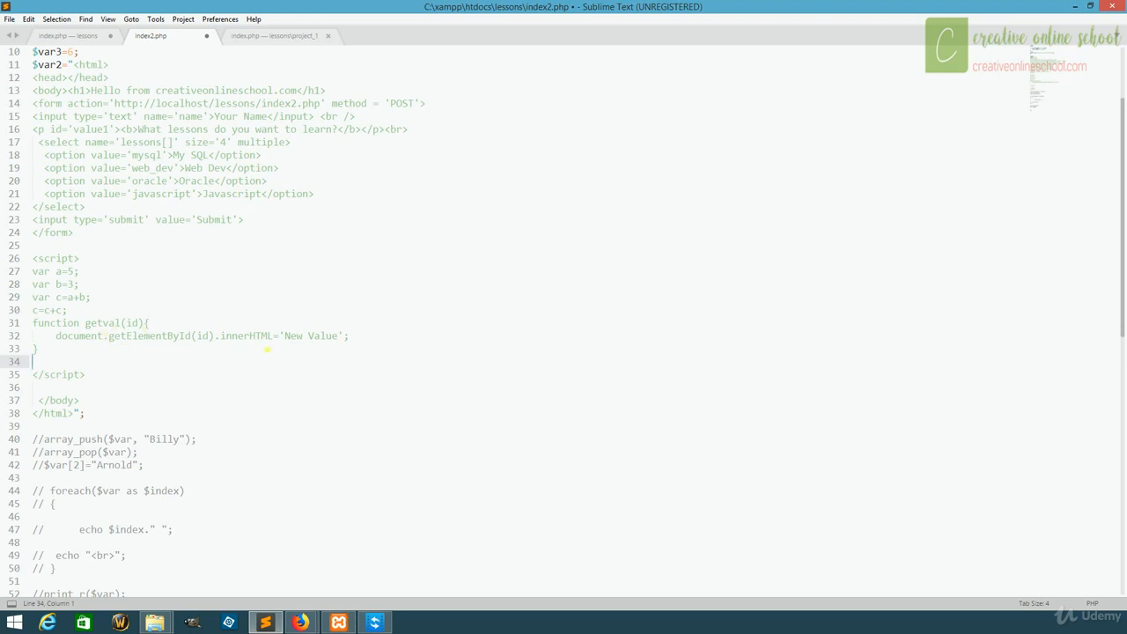
text(get)
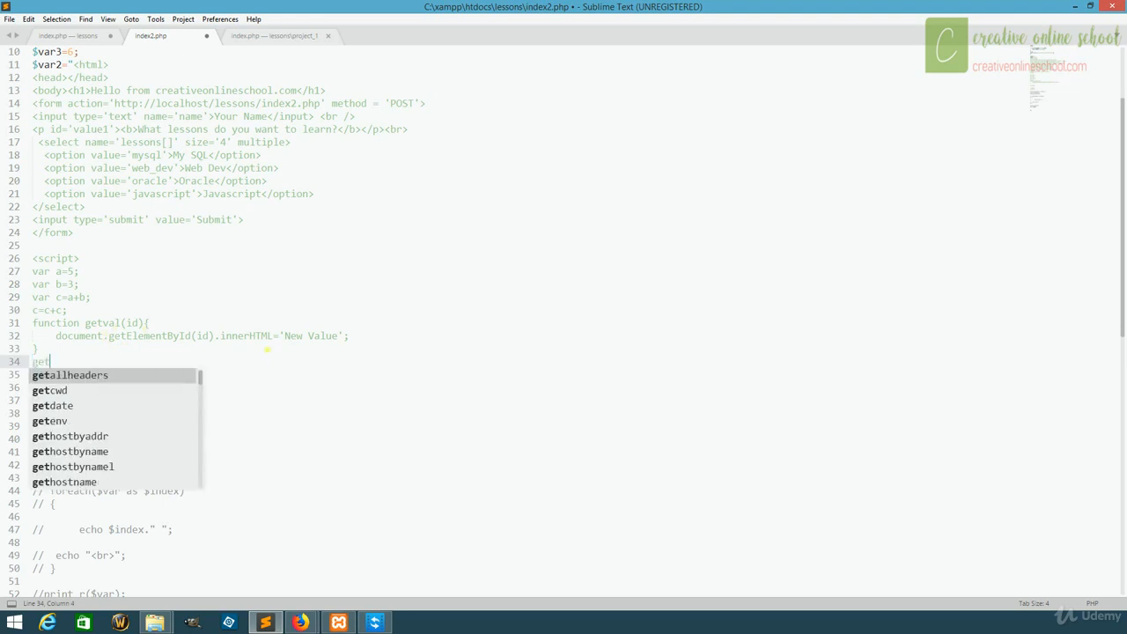
text(c)
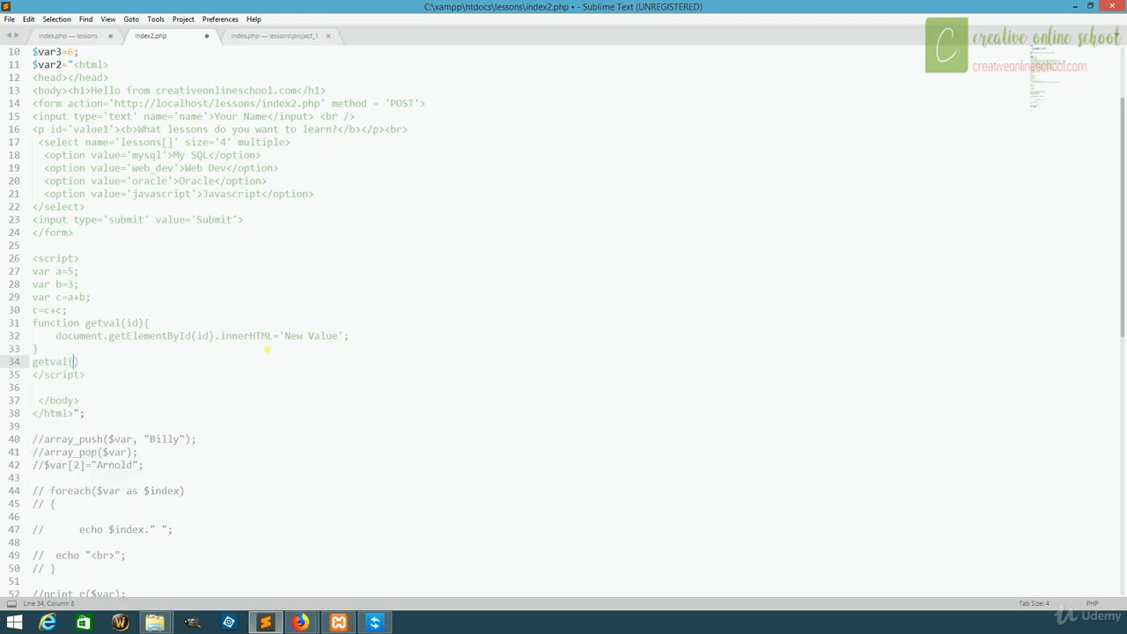
text('value1')
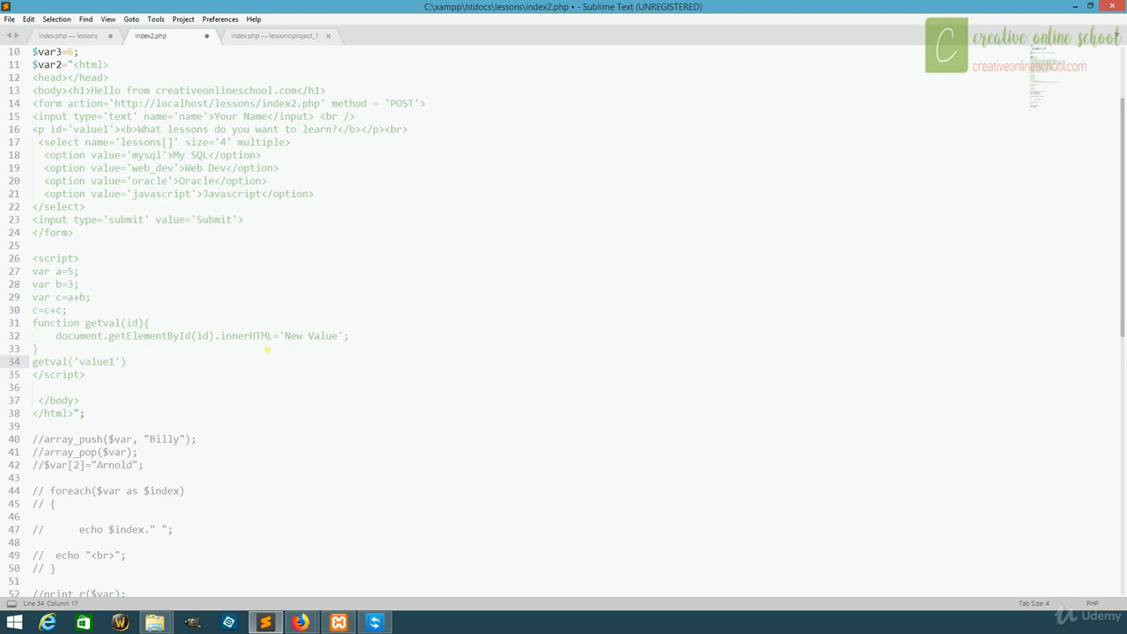
text(;)
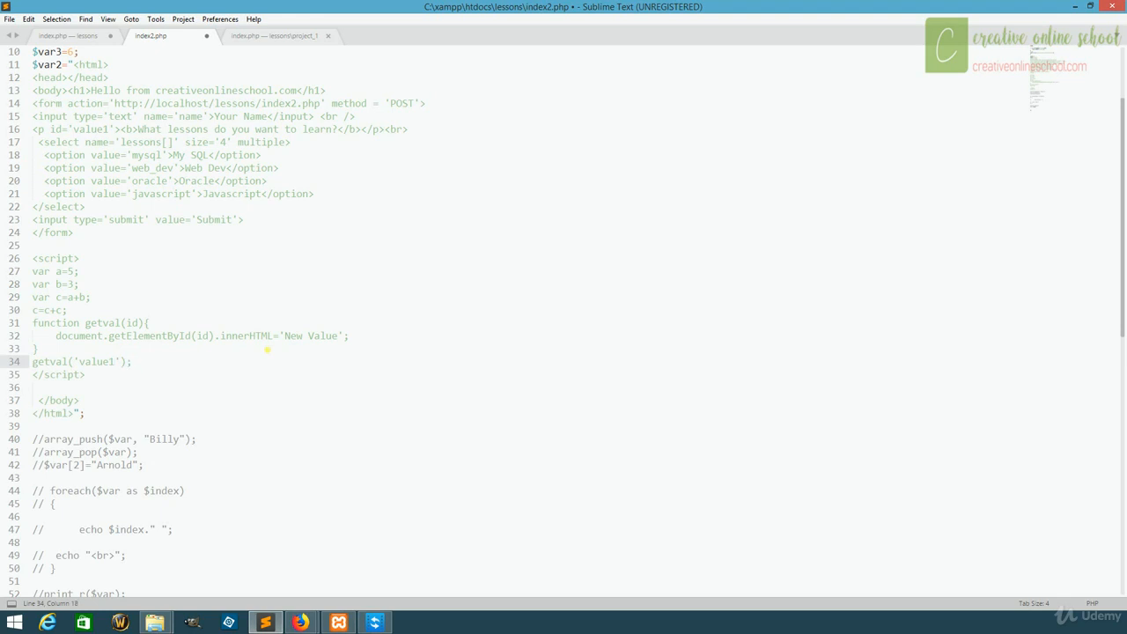
key(ctrl+s)
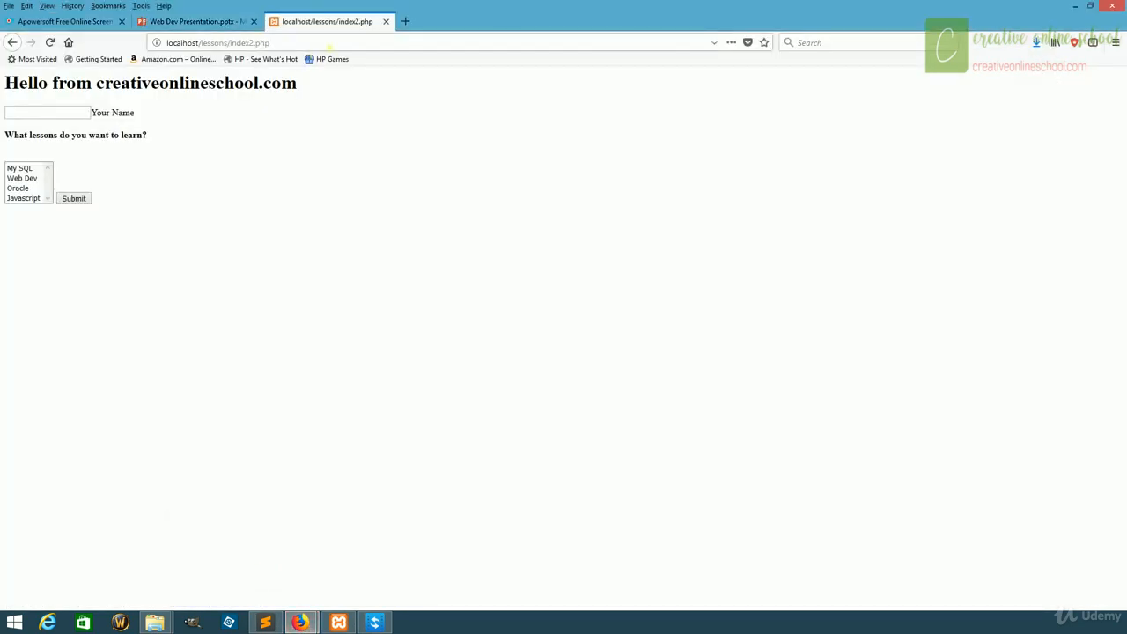
Reload localhost/lessons/index2.php in Firefox to see 'New Value' in the paragraph
click(217, 42)
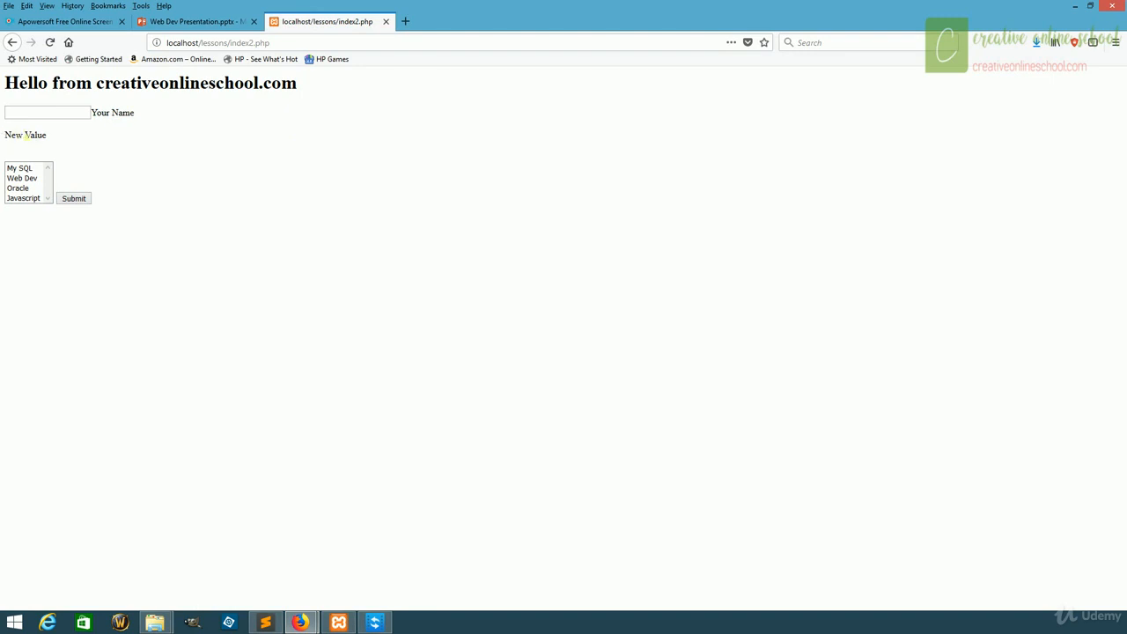
mouse_move(100, 131)
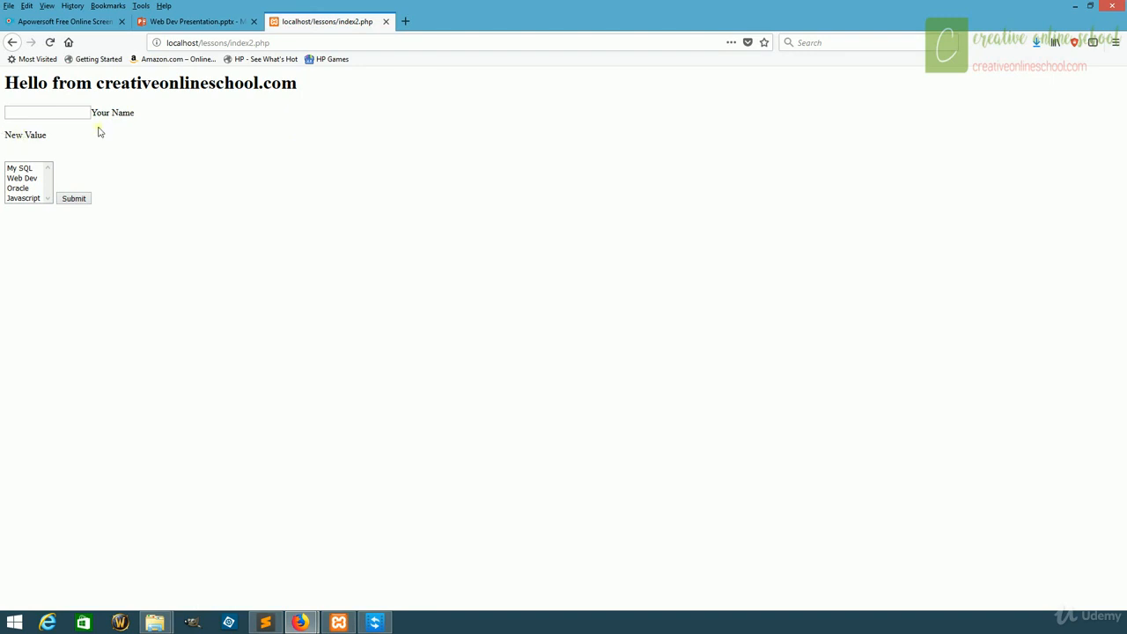
mouse_move(84, 144)
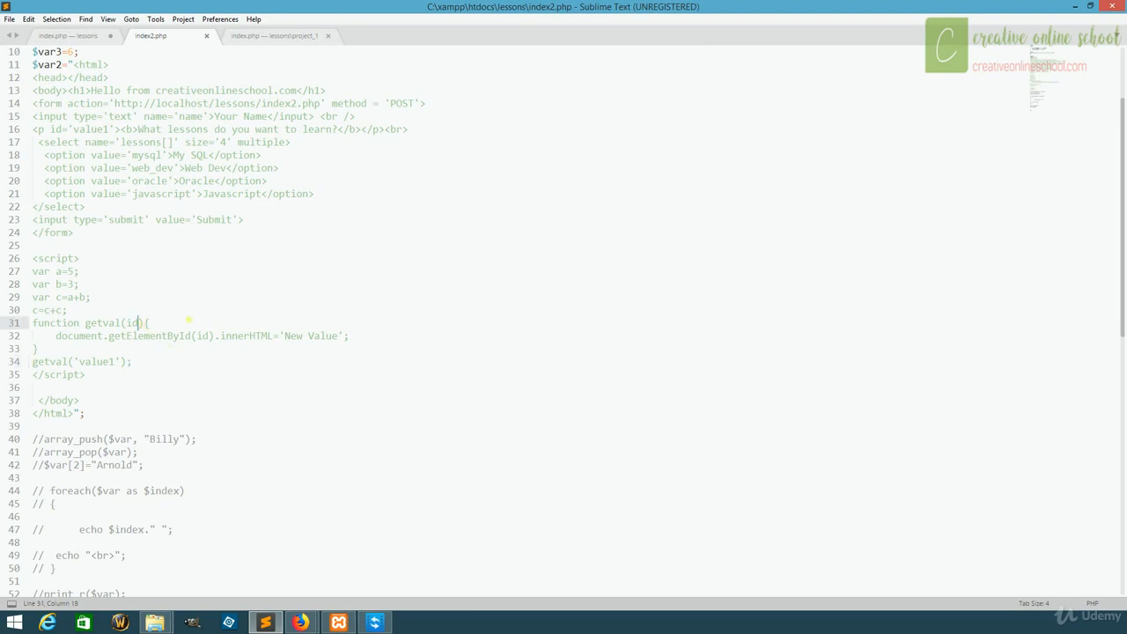
Add a text parameter to getval, replace the fixed 'New Value' string, and give the h1 id val2
text(, text)
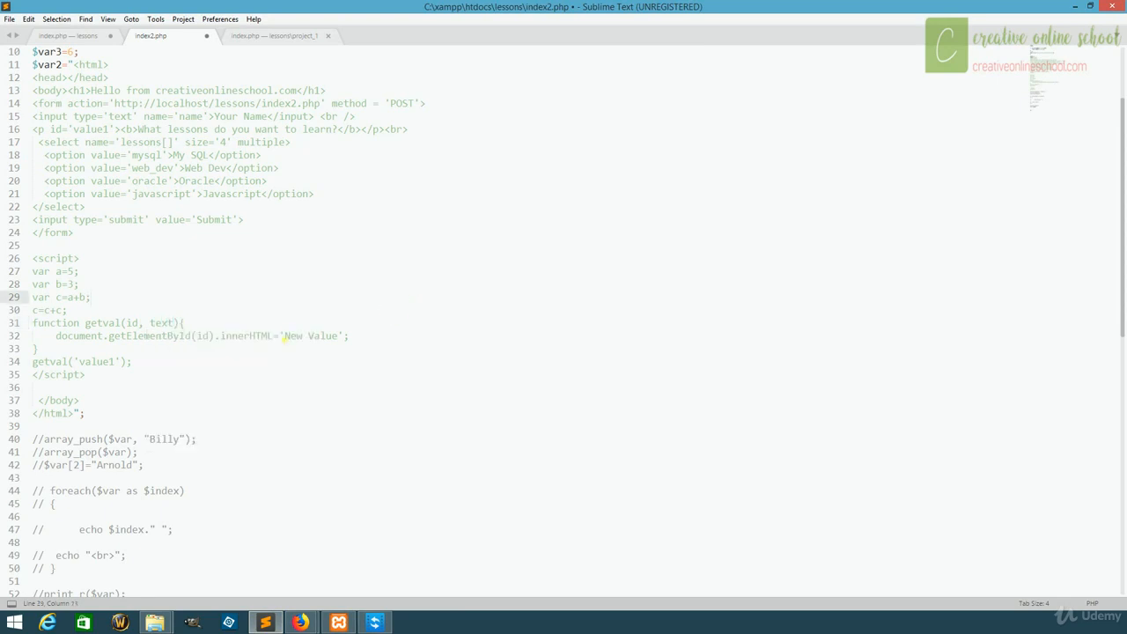
double_click(309, 336)
text(, n)
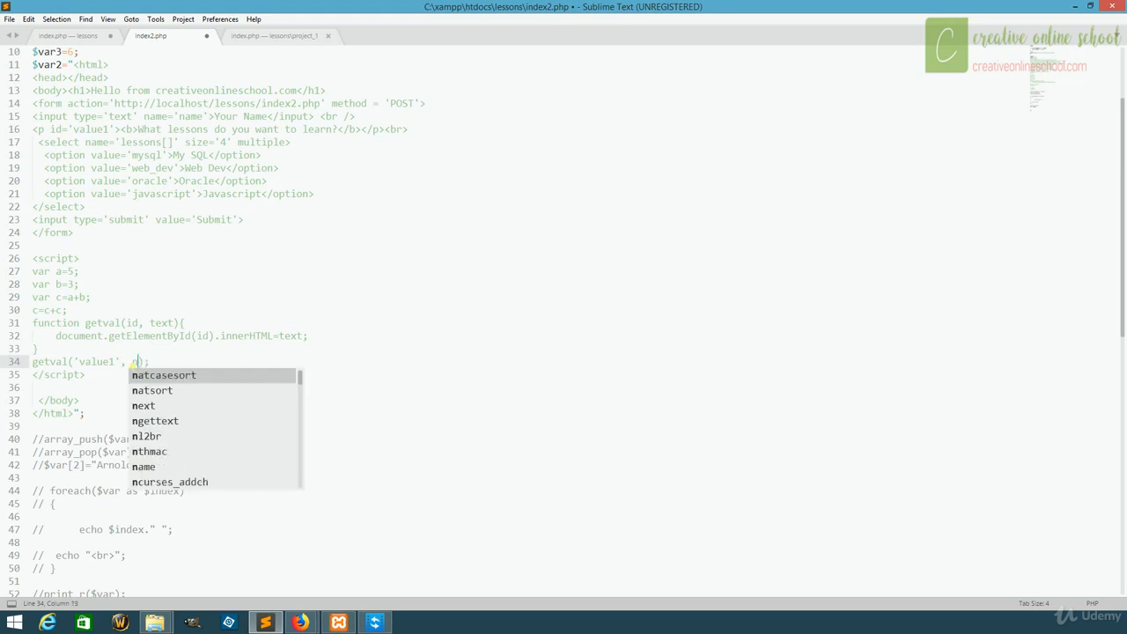
text(ew')
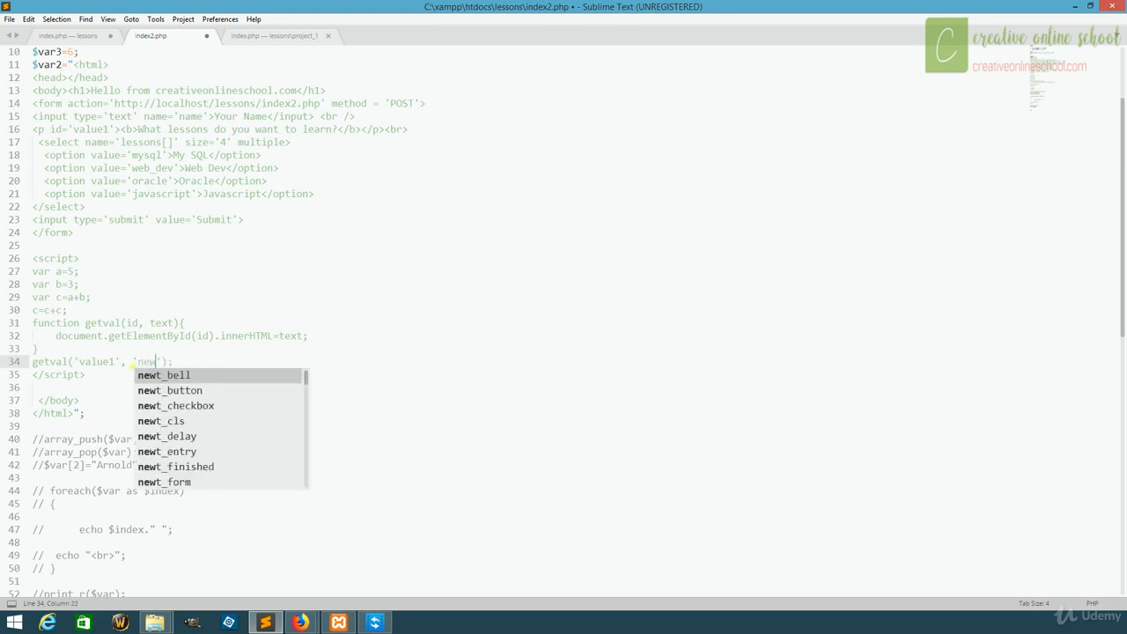
text(value)
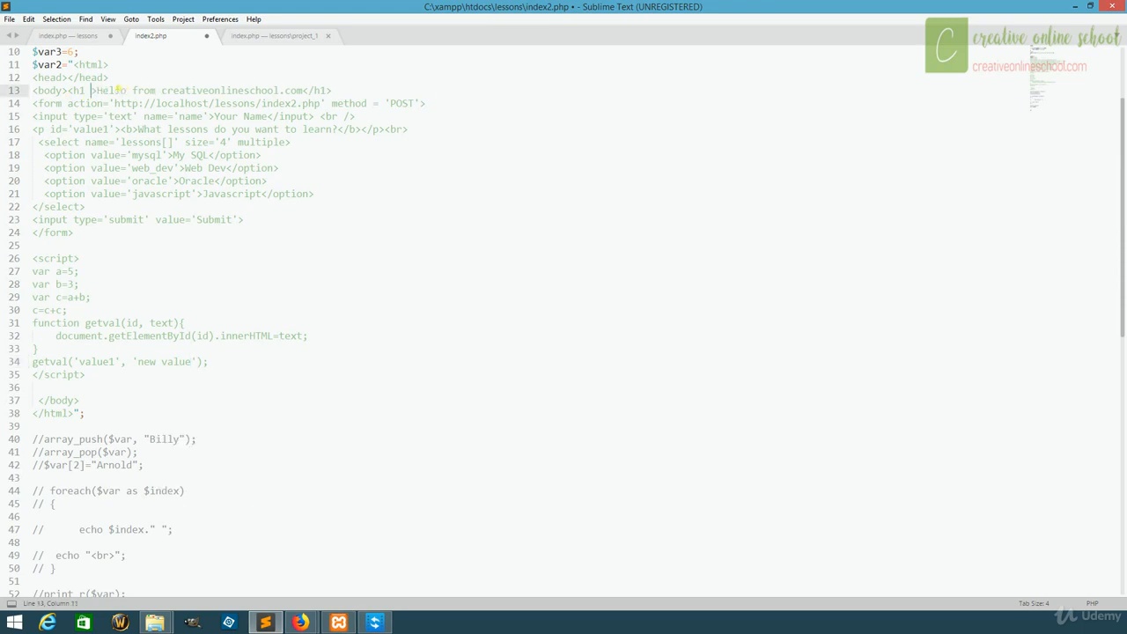
text(id=)
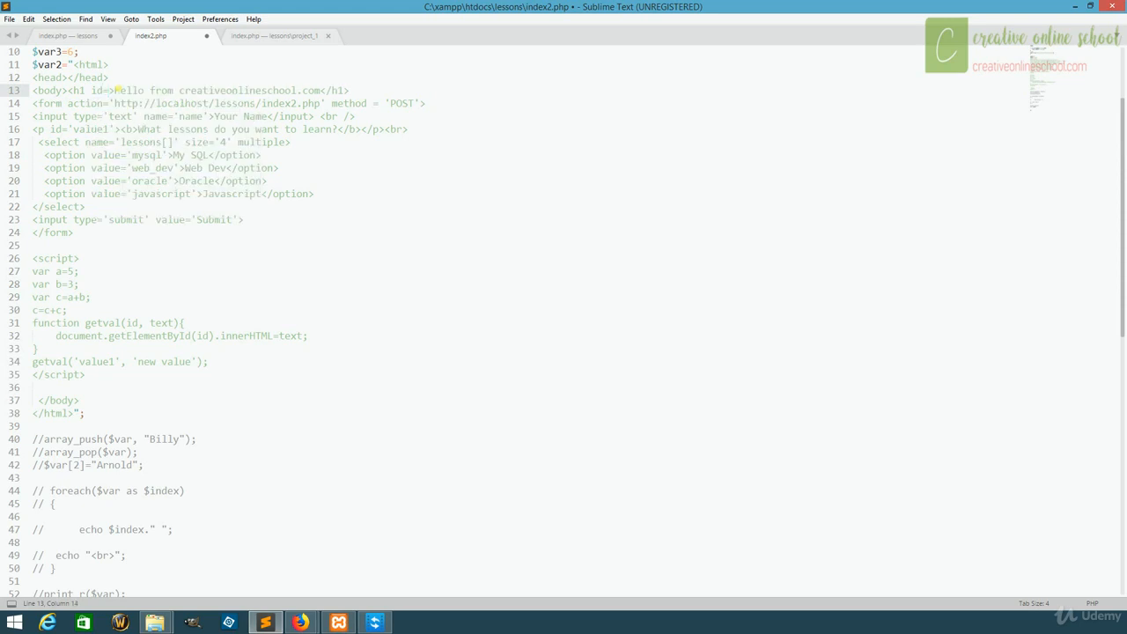
text(val2)
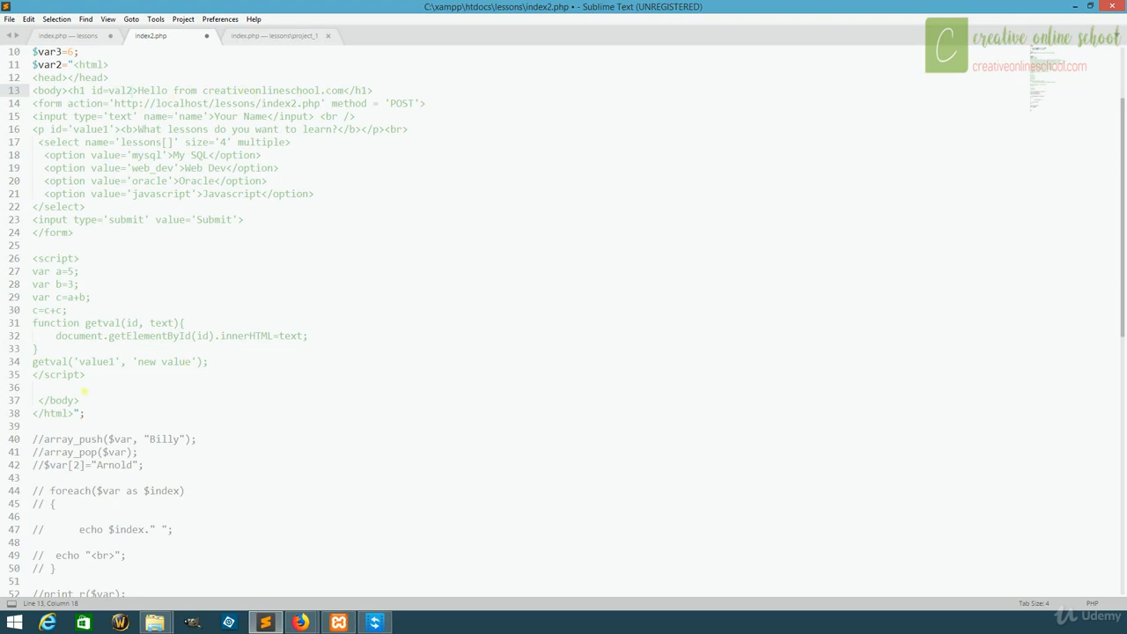
Duplicate the call for val2 with 'Welcome from creativeonlineschool.com', save, and switch to the browser
triple_click(117, 361)
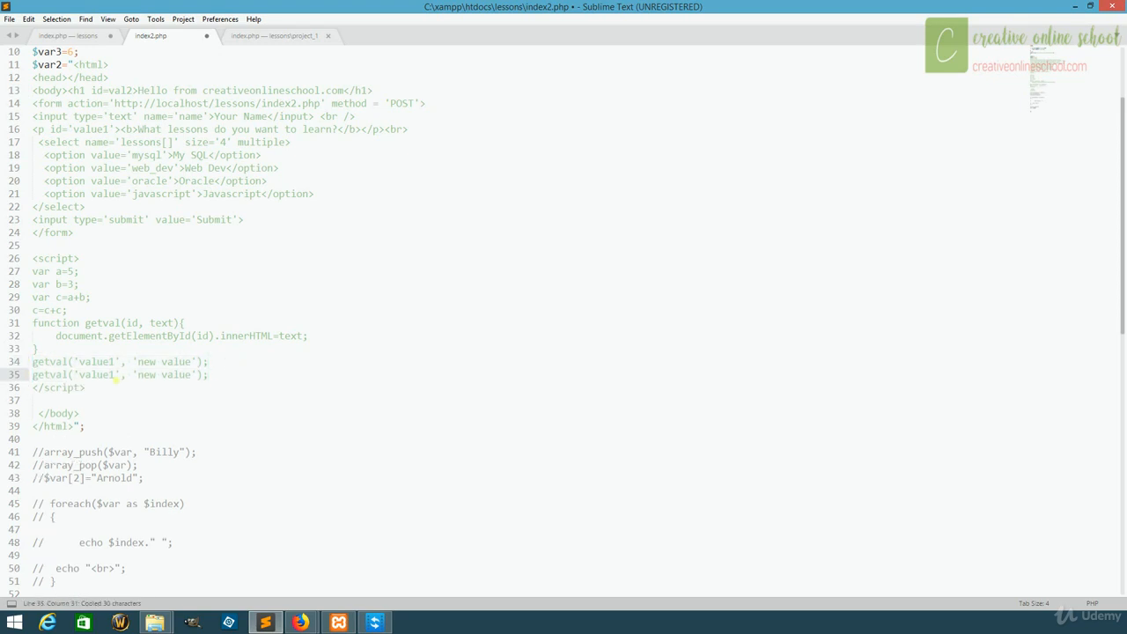
double_click(101, 374)
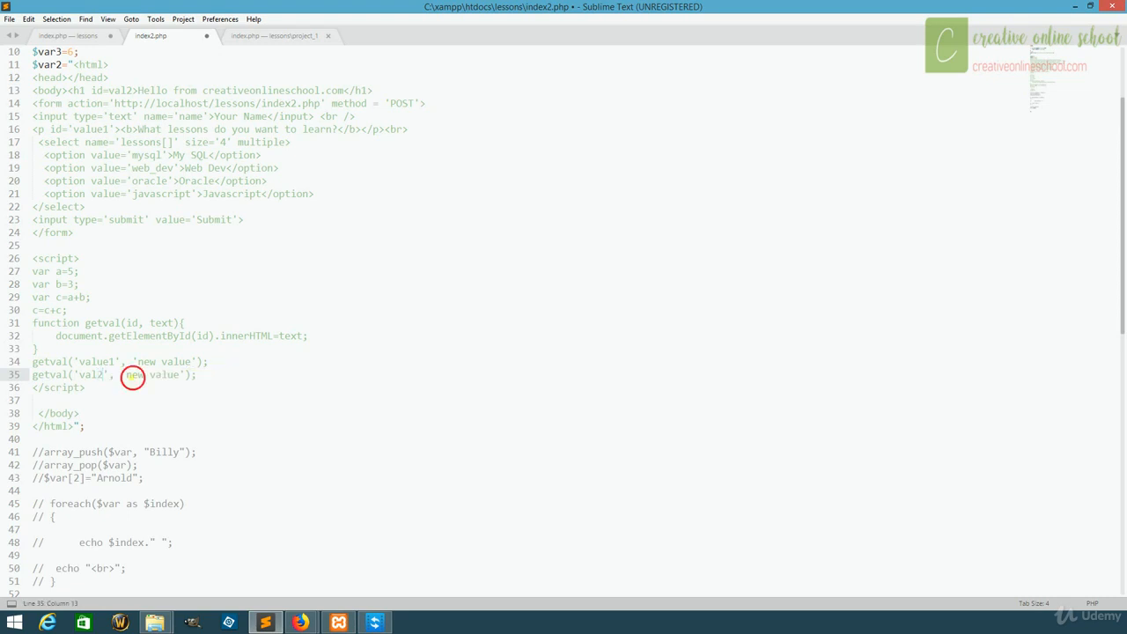
double_click(151, 374)
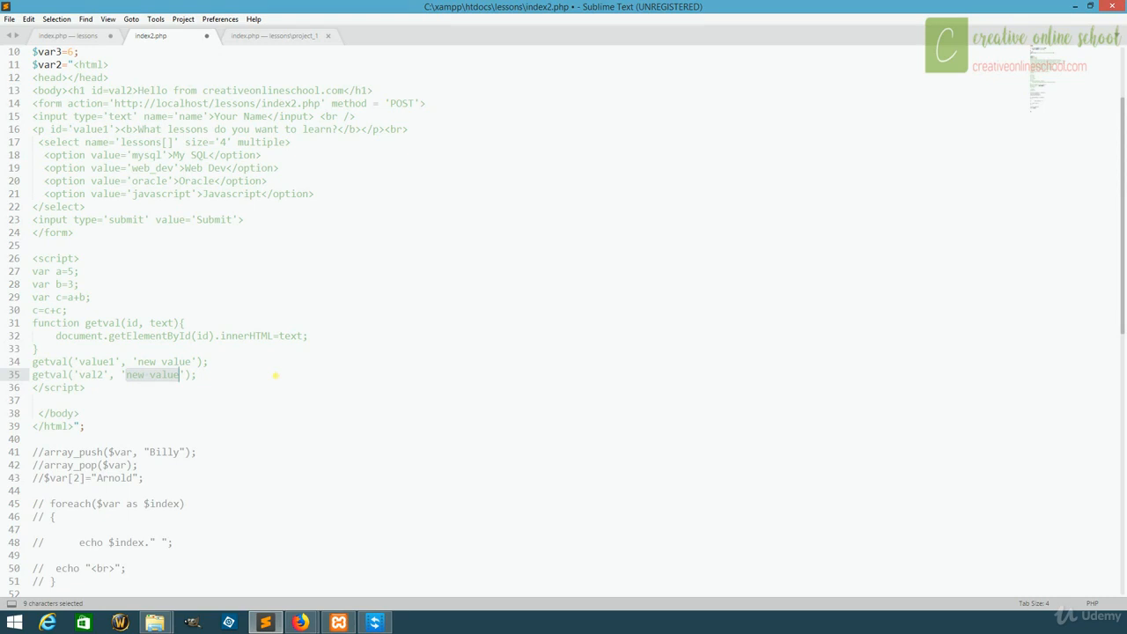
text(Welcome)
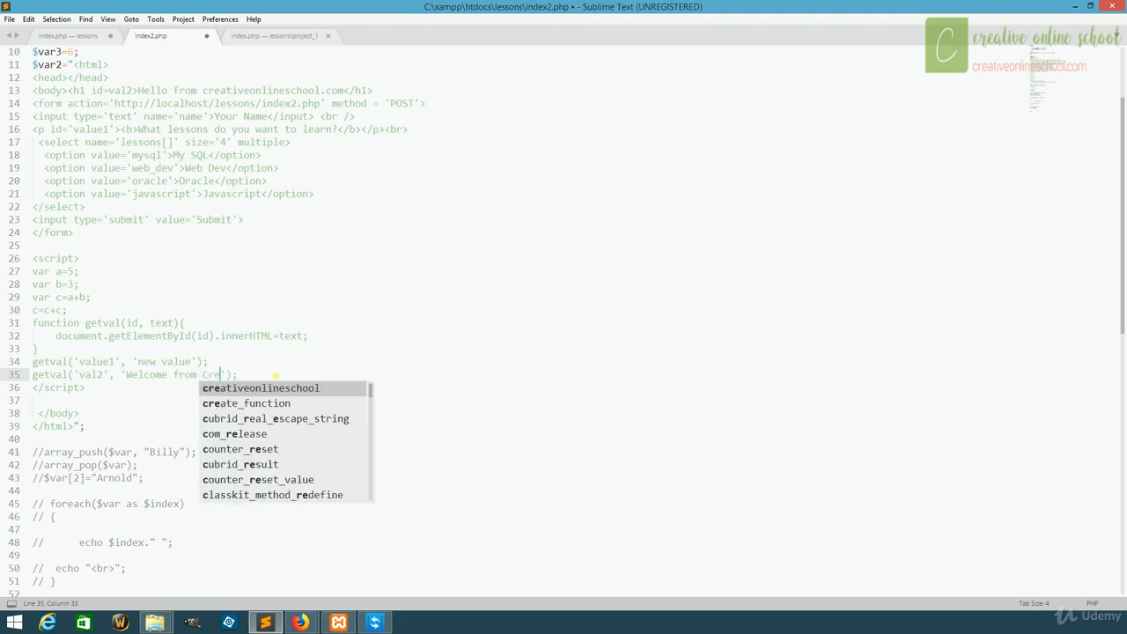
text(tiveonlineschool.c)
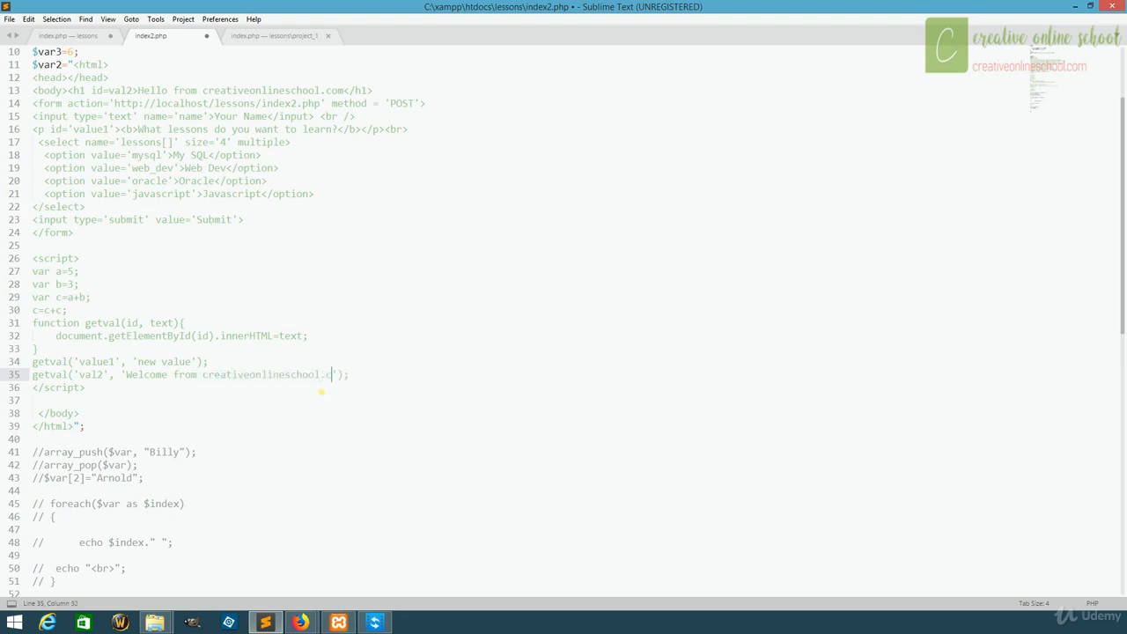
key(ctrl+s)
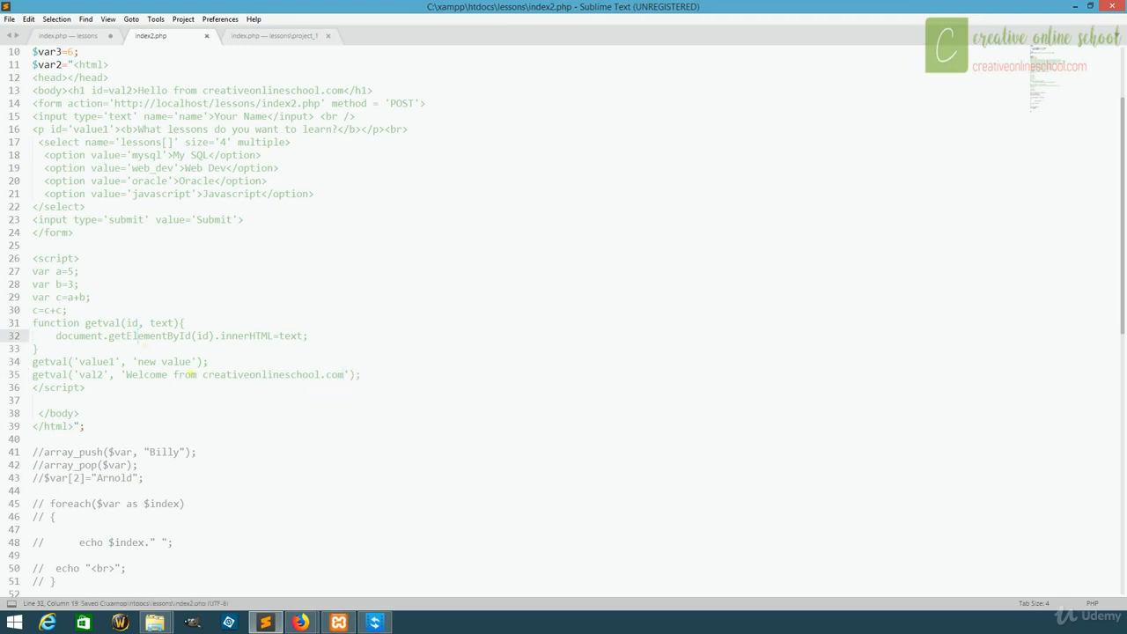
click(300, 622)
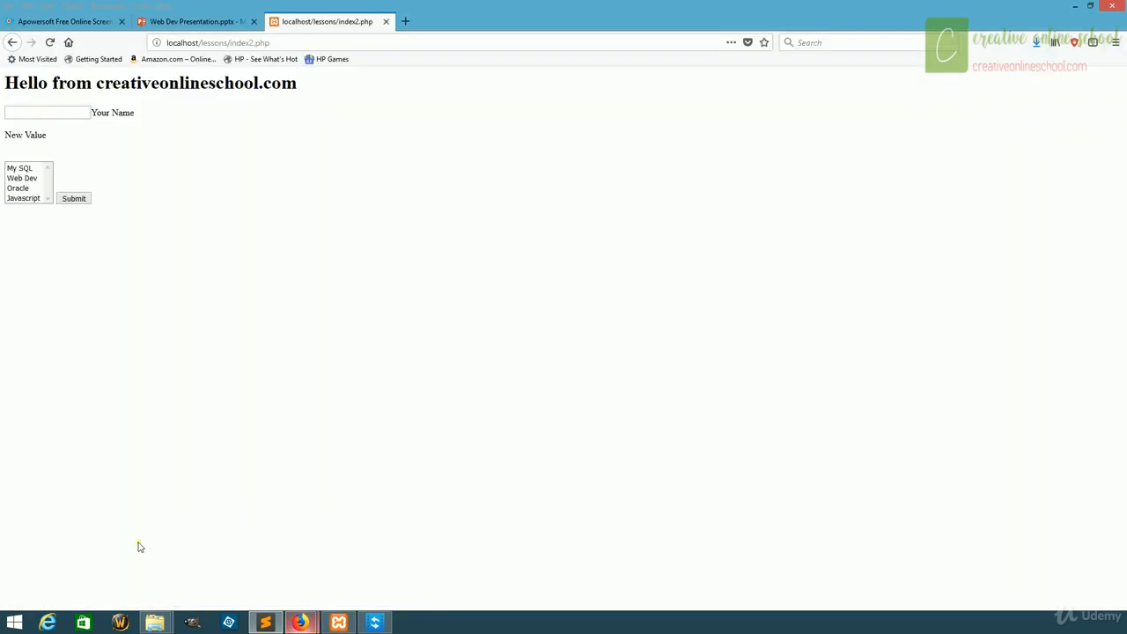
Reload Firefox to show the welcome heading and 'new value' paragraph, then return to Sublime Text
click(217, 42)
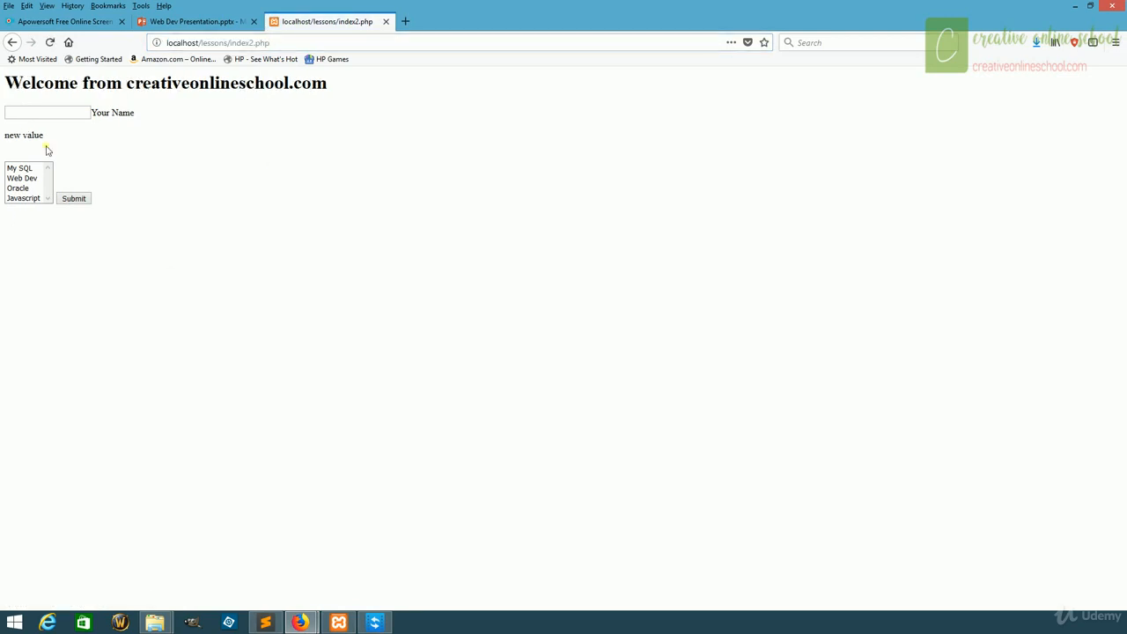
mouse_move(329, 91)
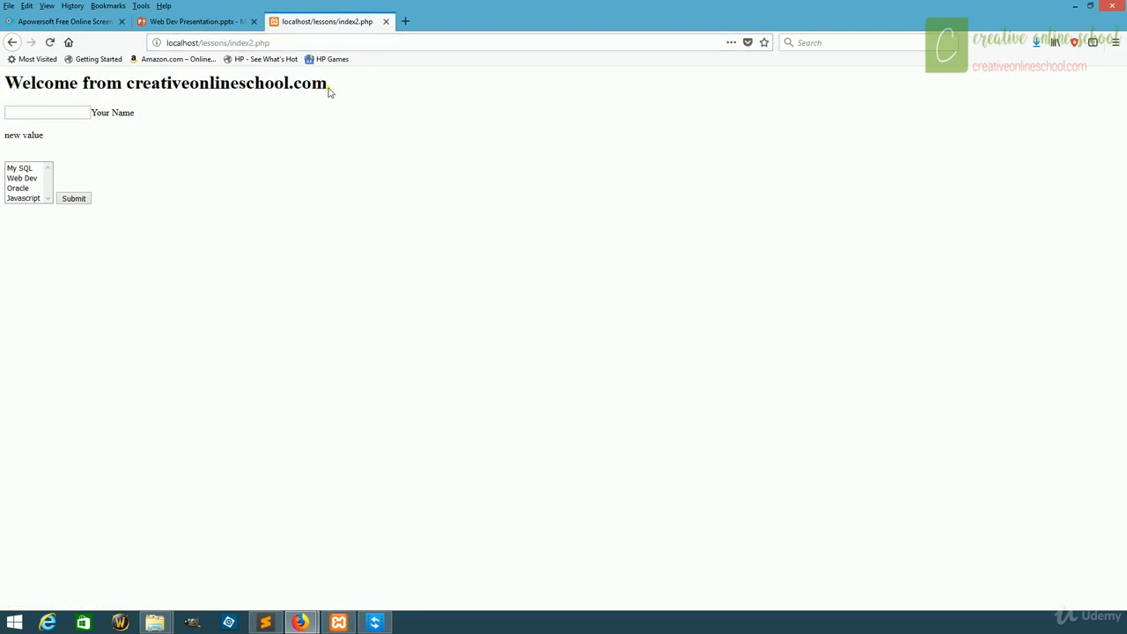
mouse_move(409, 98)
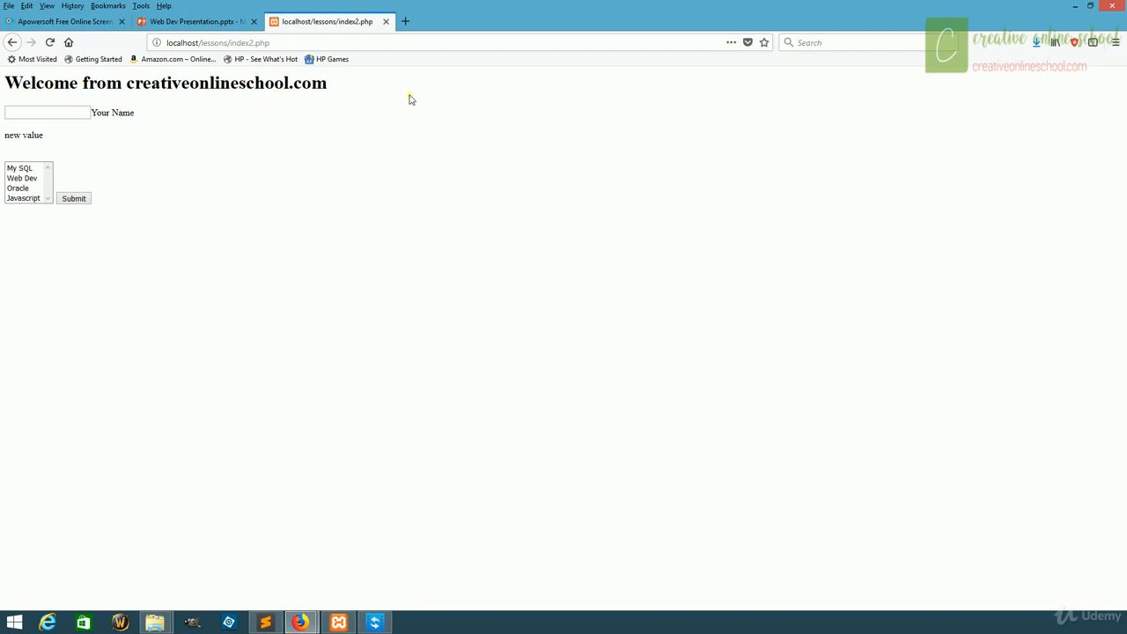
mouse_move(211, 621)
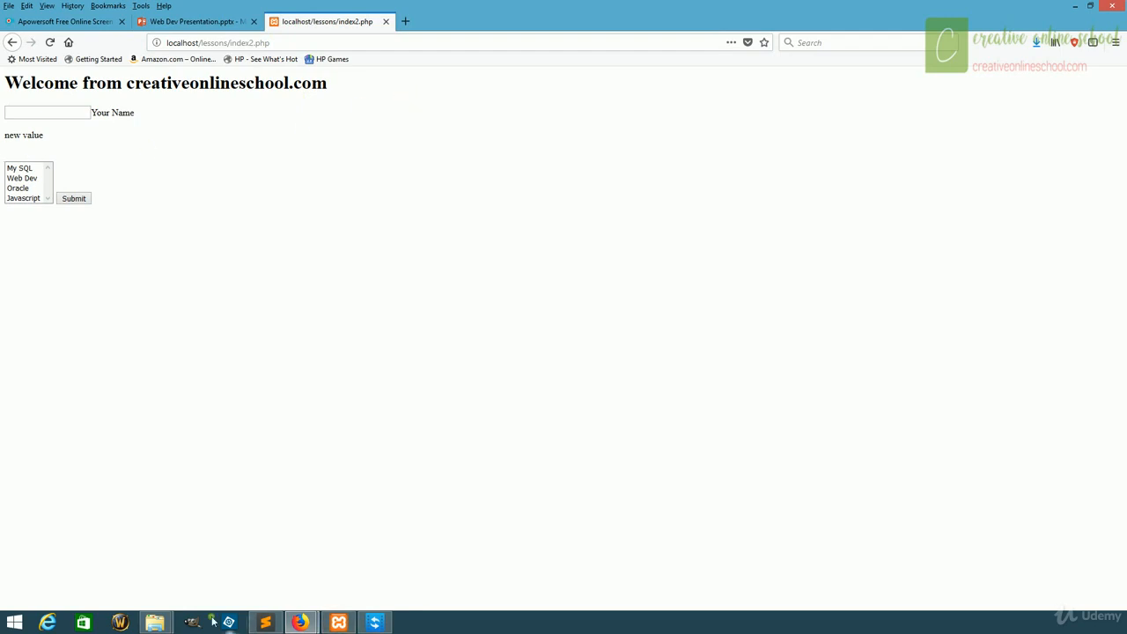
click(265, 622)
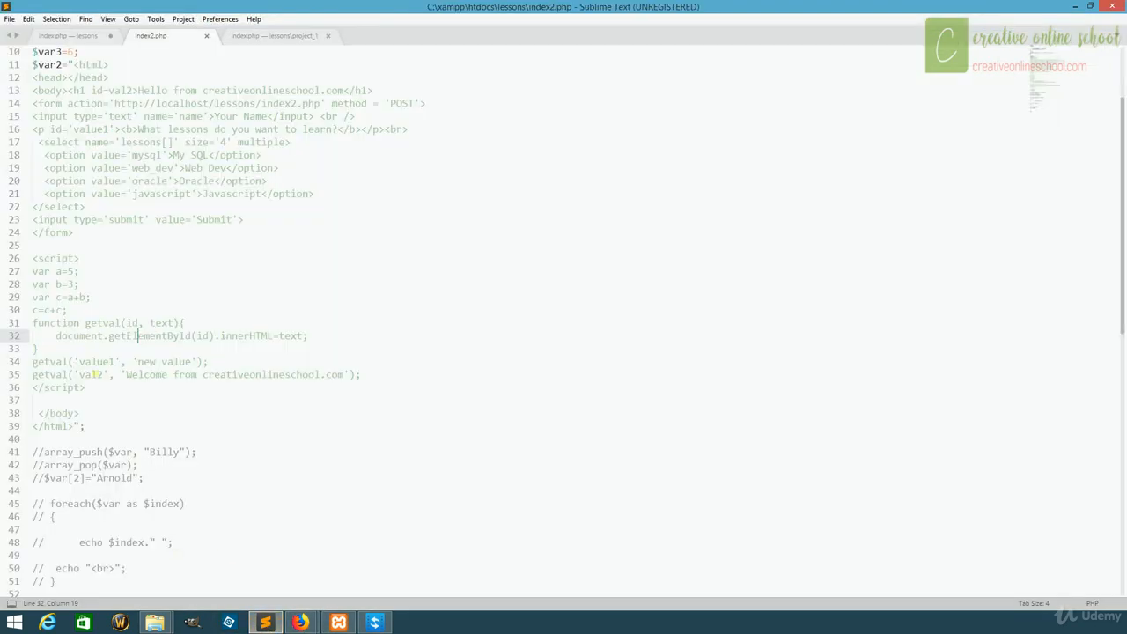